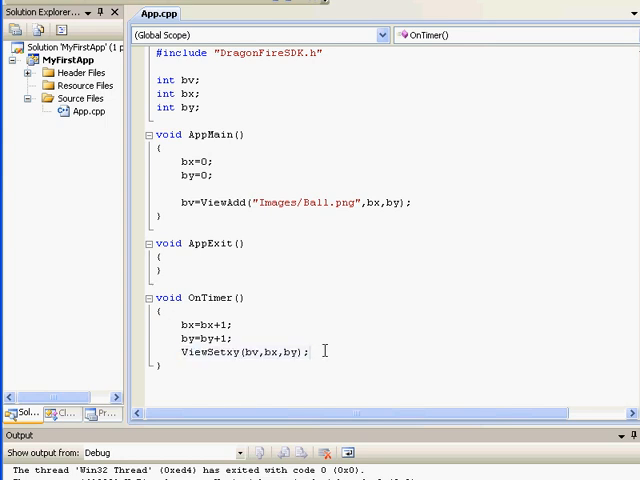
mouse_move(384, 360)
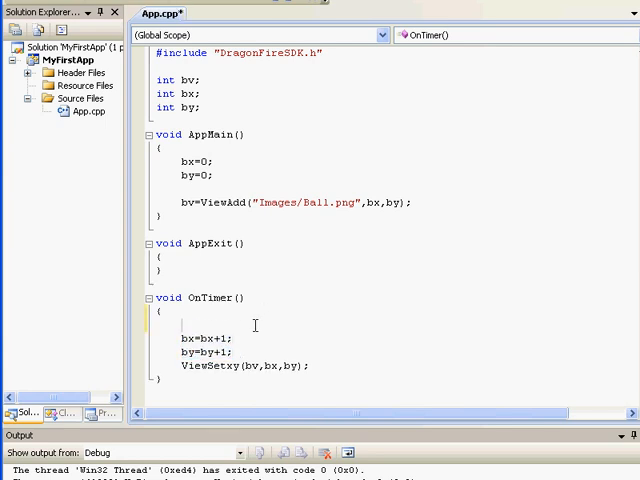
type("int")
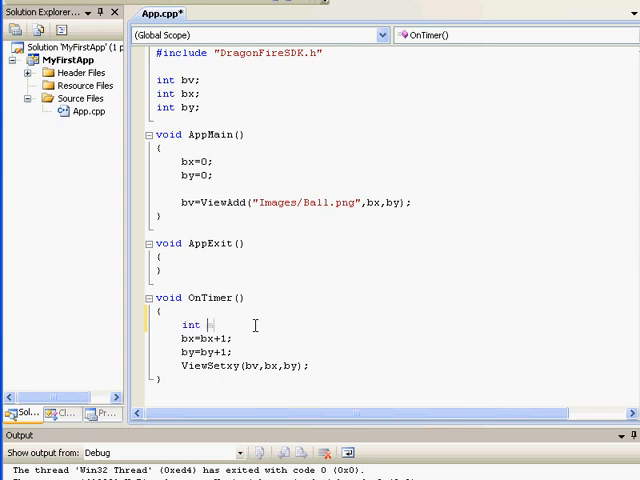
type("accx;")
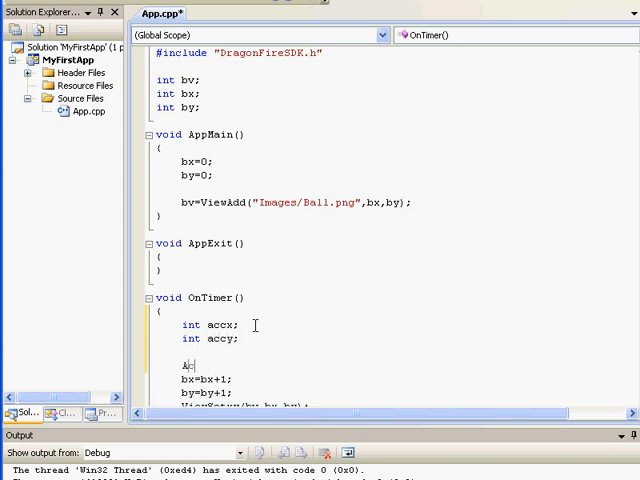
type("ccx=TiltGet")
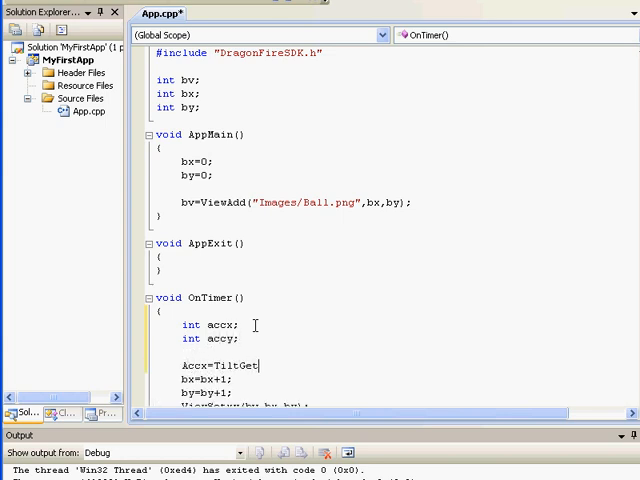
type("x();")
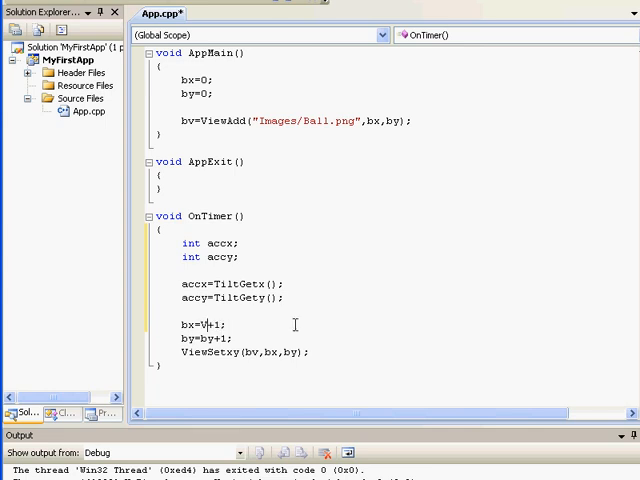
type("iewGet")
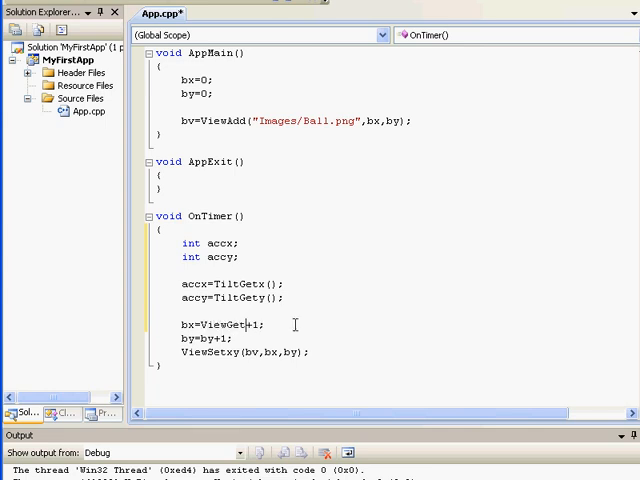
type("x(bv")
left_click(206, 338)
type("ViewGety(bv")
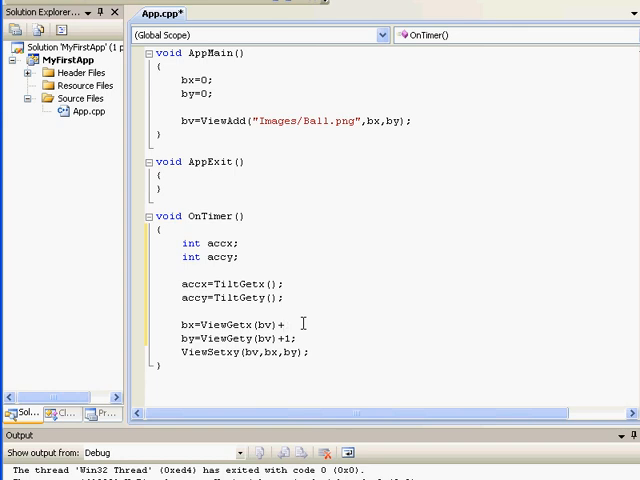
type("(ac")
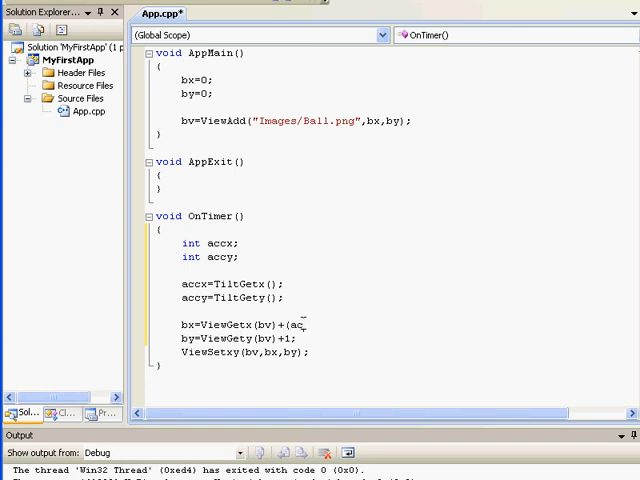
type("x /")
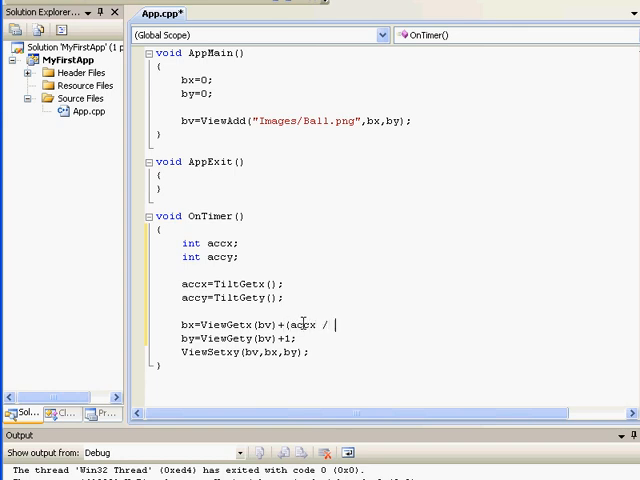
type("100);")
left_click(238, 338)
type("(")
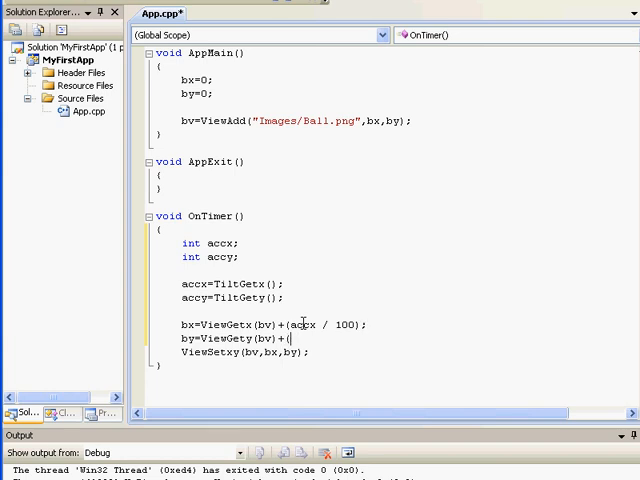
type("accy / 1")
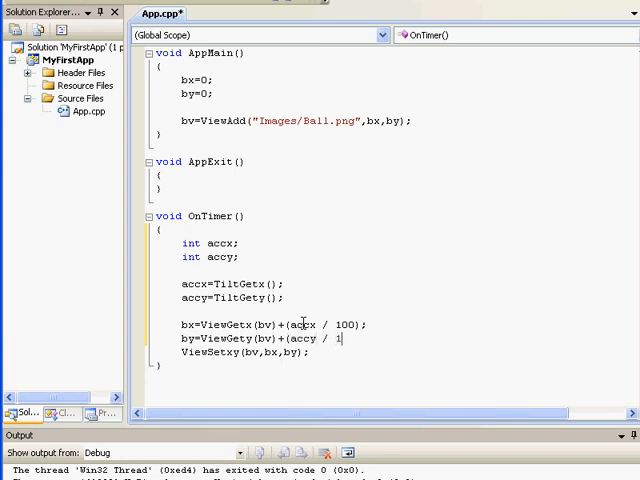
type("00);")
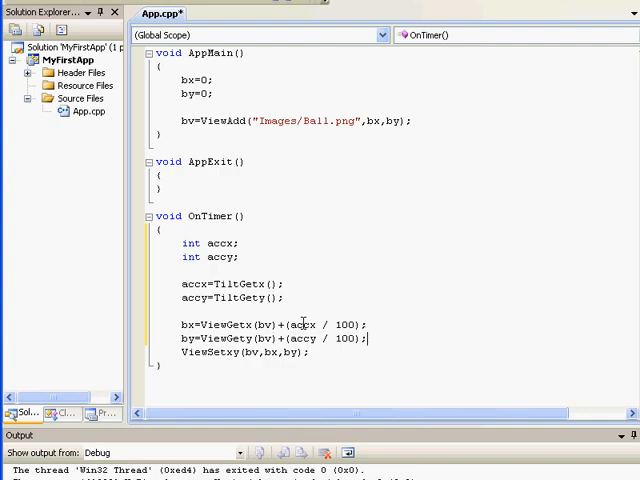